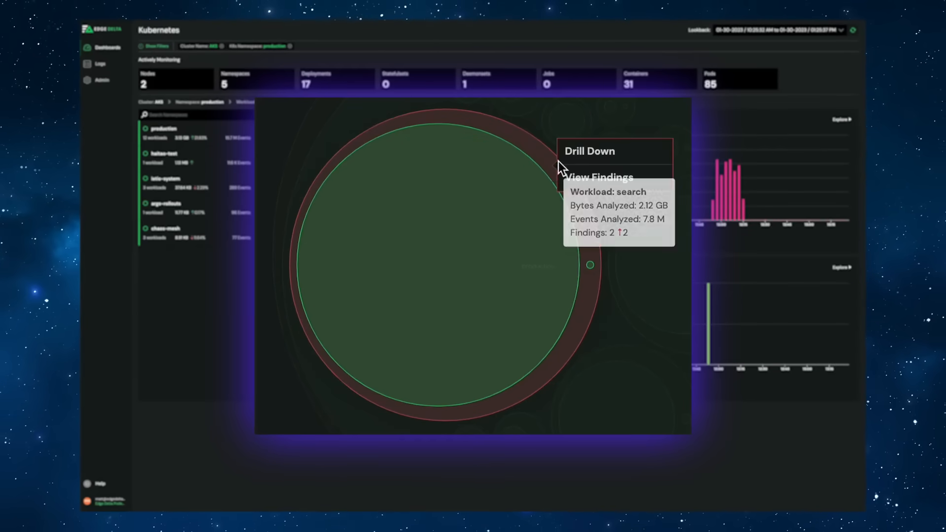
Drill down from the Kubernetes bubble chart into the search workload of the production namespace
click(600, 178)
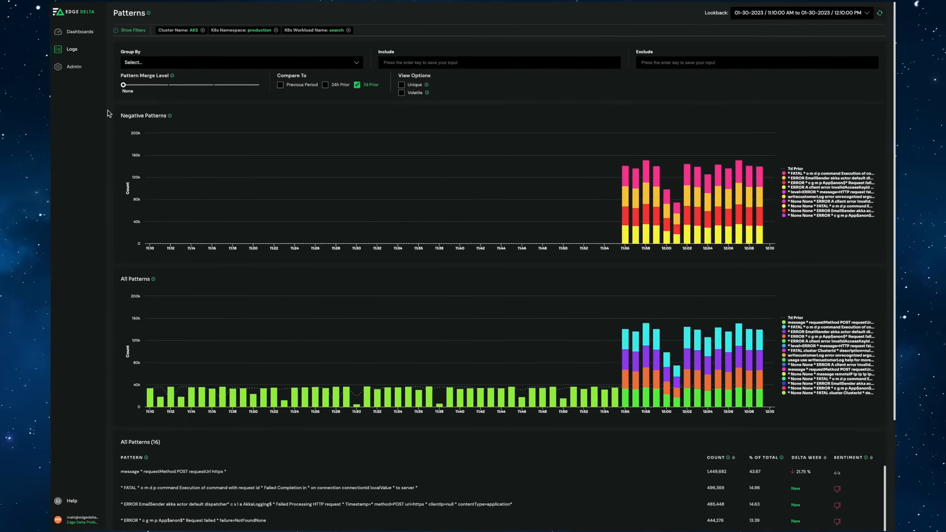
mouse_move(112, 244)
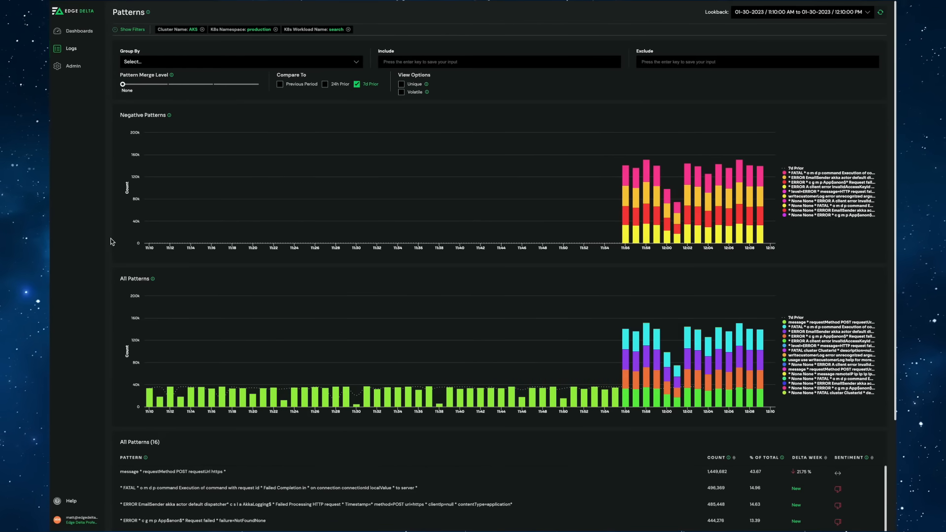
Select the "* FATAL * o m d p command Execution of command" row in the All Patterns table
scroll(down, 3)
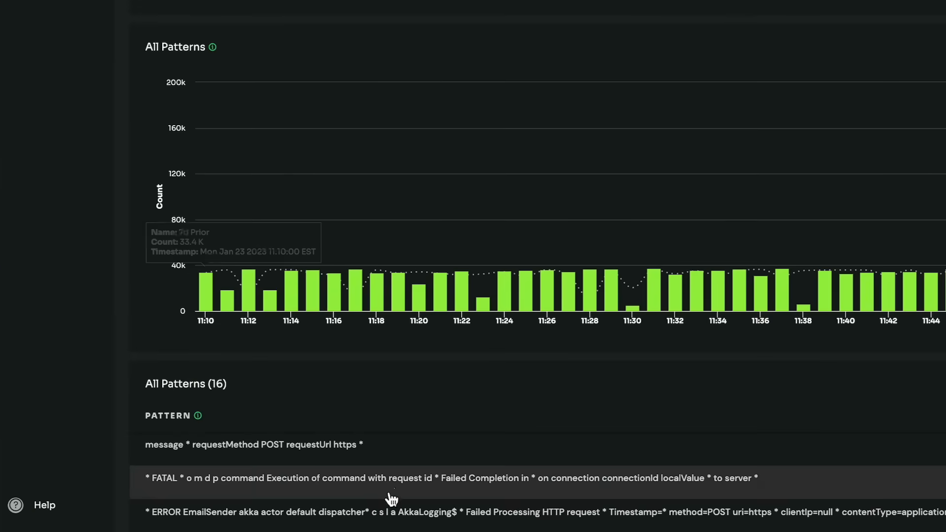
click(393, 478)
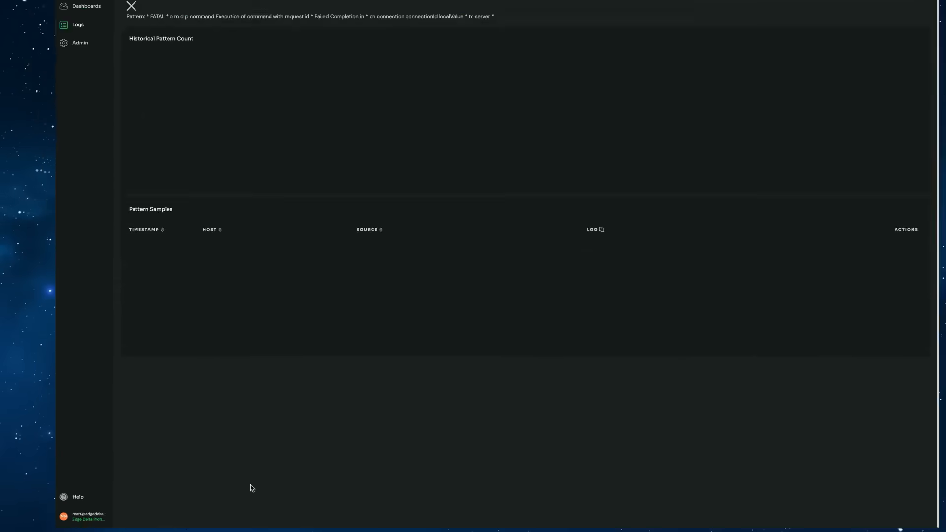